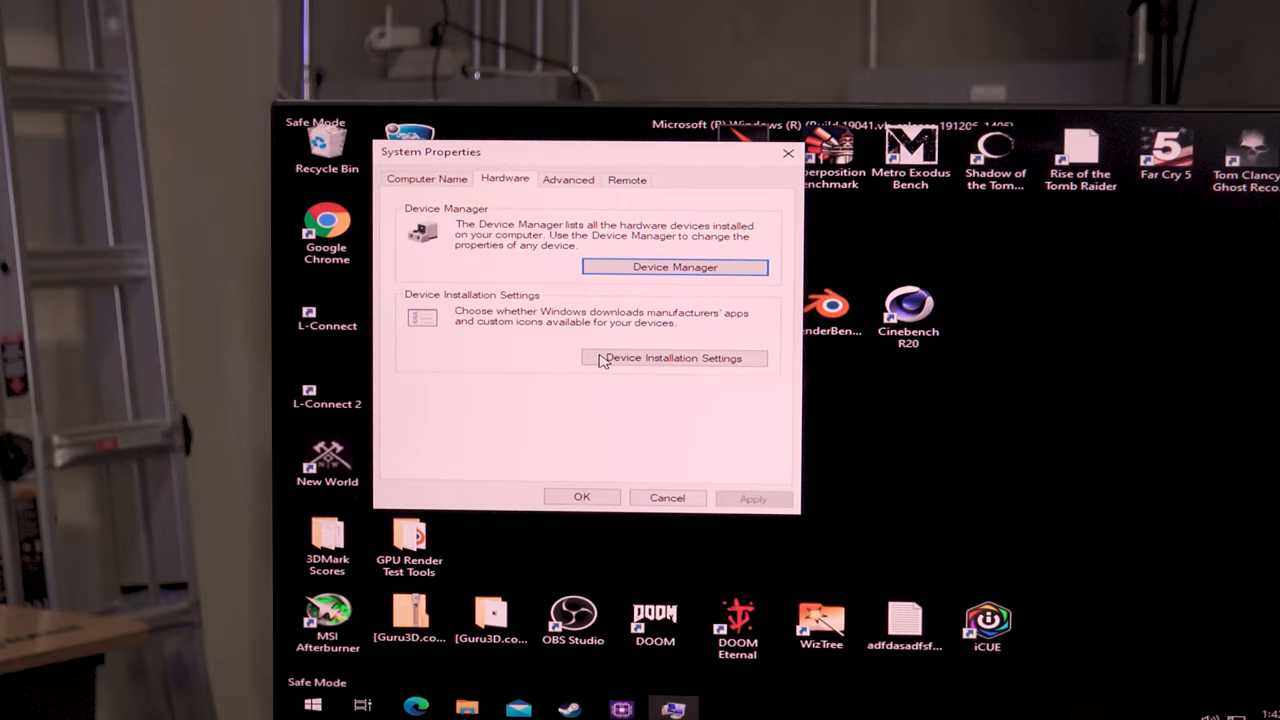
- Bring up Device Installation Settings from the System Properties Hardware tab
click(673, 358)
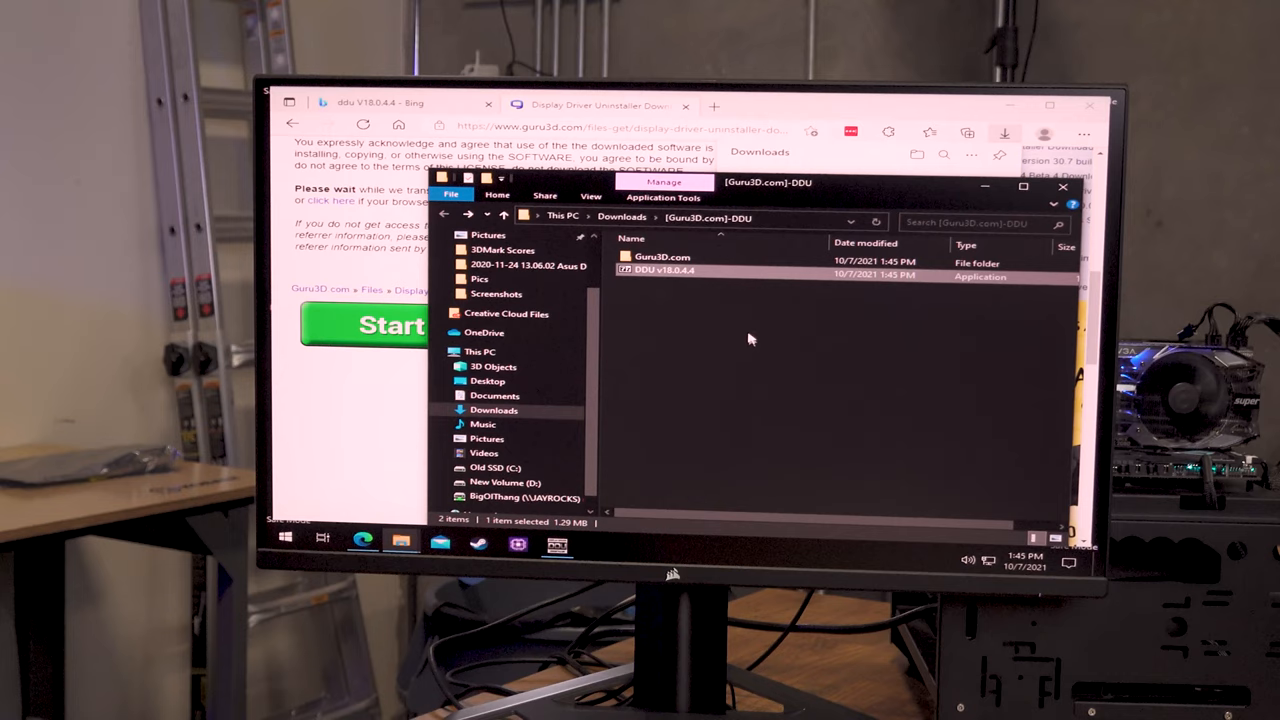
- Launch DDU v18.0.4.4 from the Guru3D DDU folder in Downloads
double_click(662, 284)
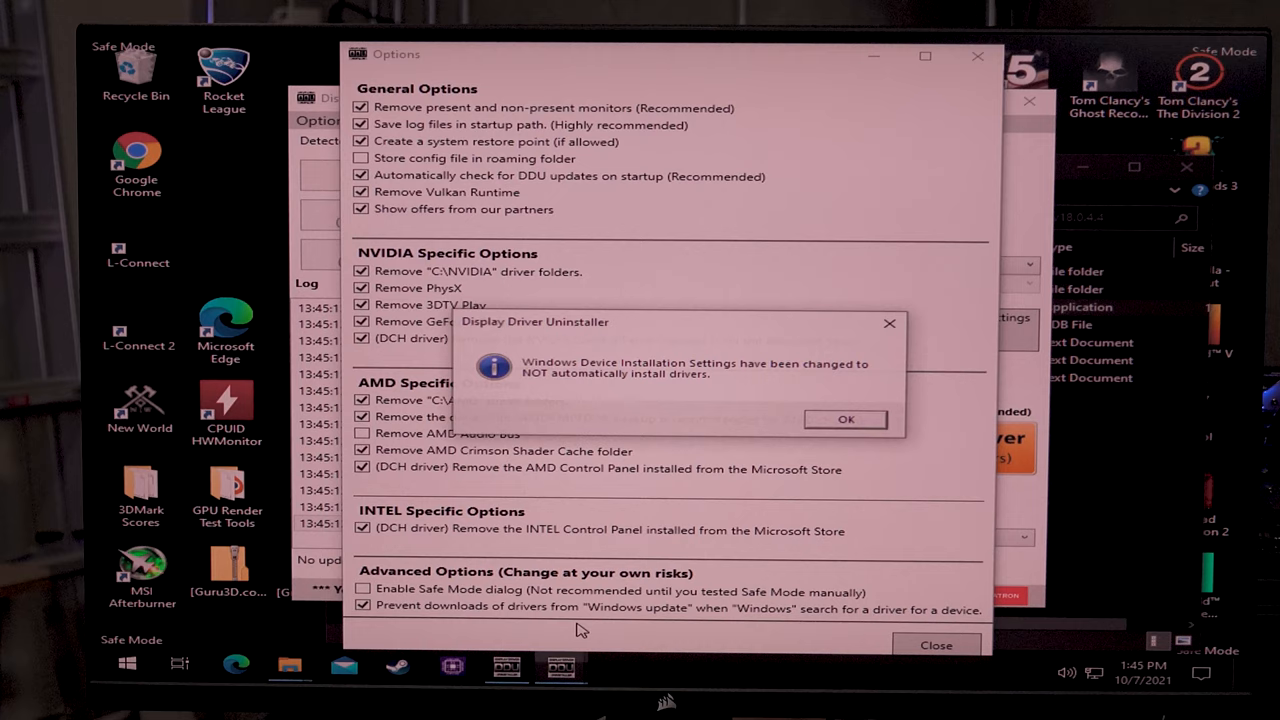
- Confirm the DDU option preventing Windows Update from downloading drivers
click(845, 419)
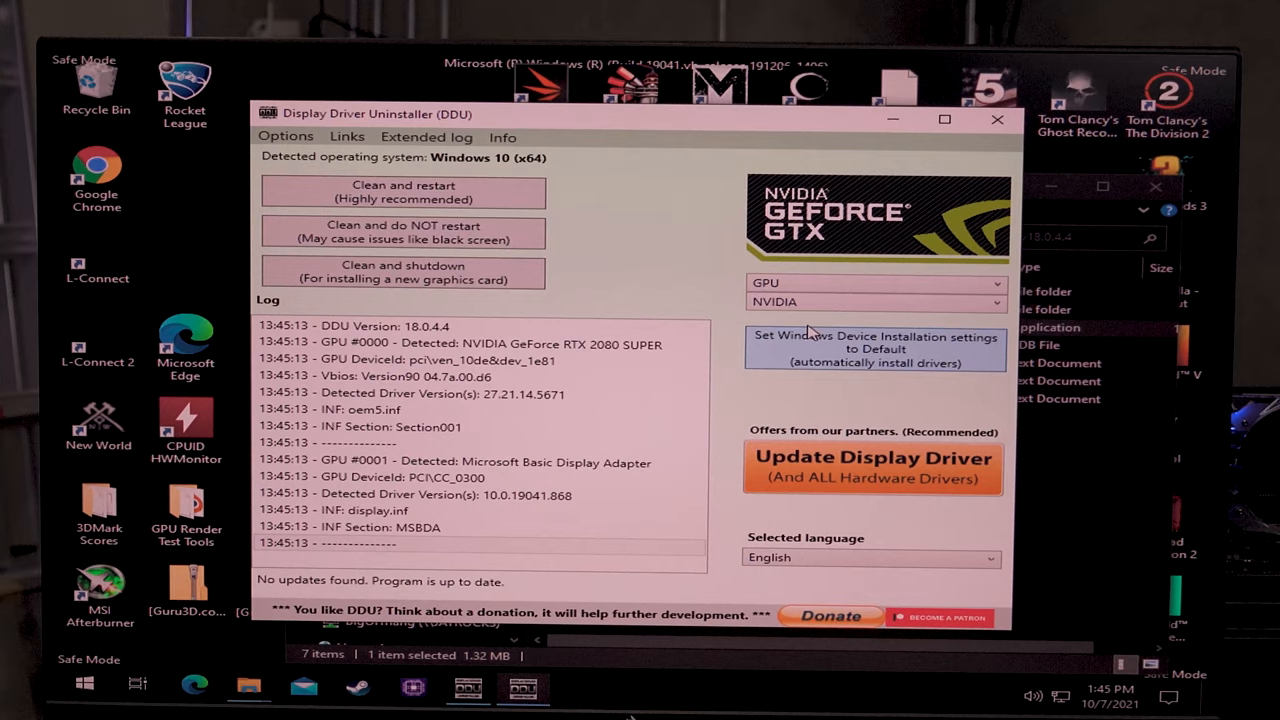
- Start a clean removal of the NVIDIA GPU driver in DDU
click(875, 301)
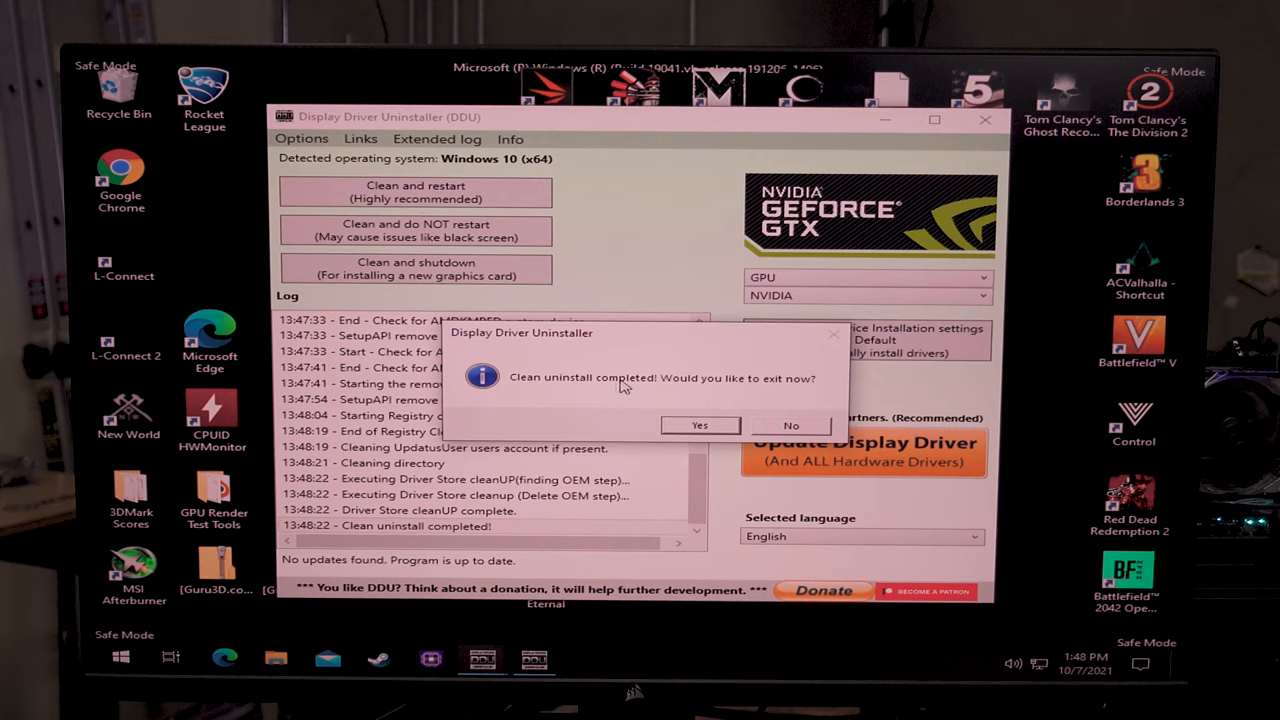
- Answer DDU's 'Clean uninstall completed' exit prompt
click(699, 425)
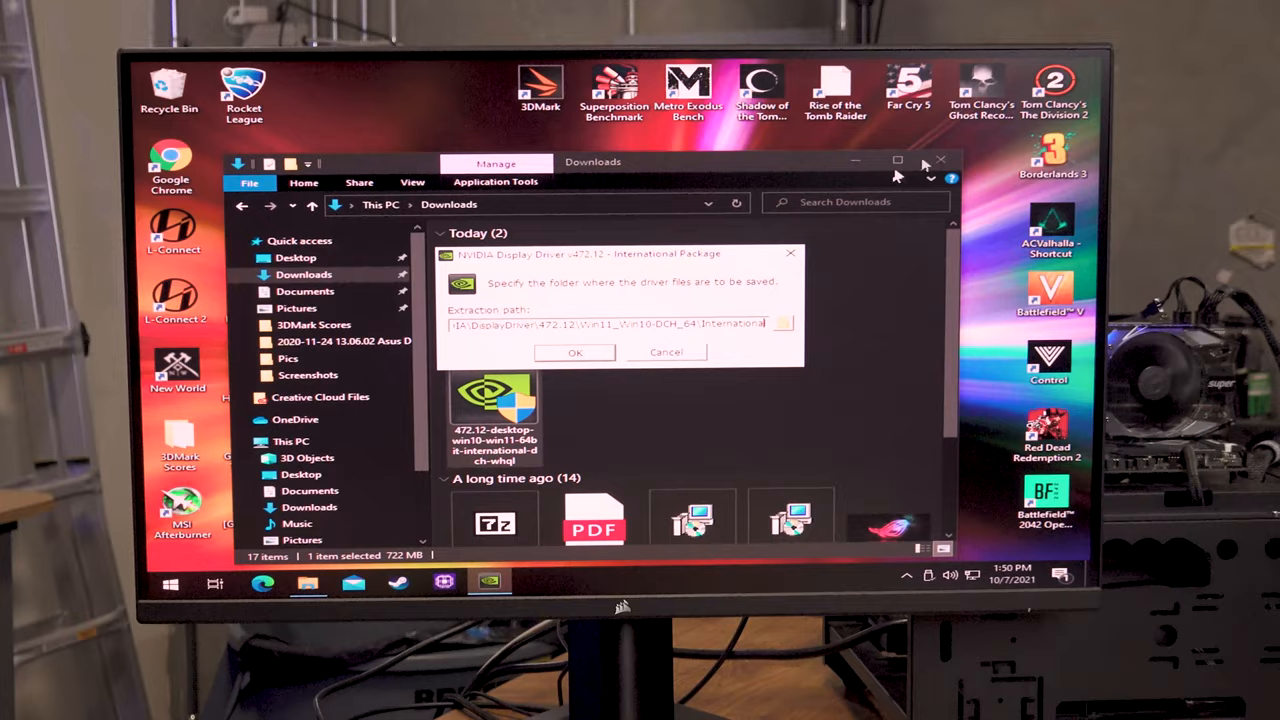
- Accept the default extraction folder for the NVIDIA 472.12 driver package
click(574, 352)
text(edit power plan)
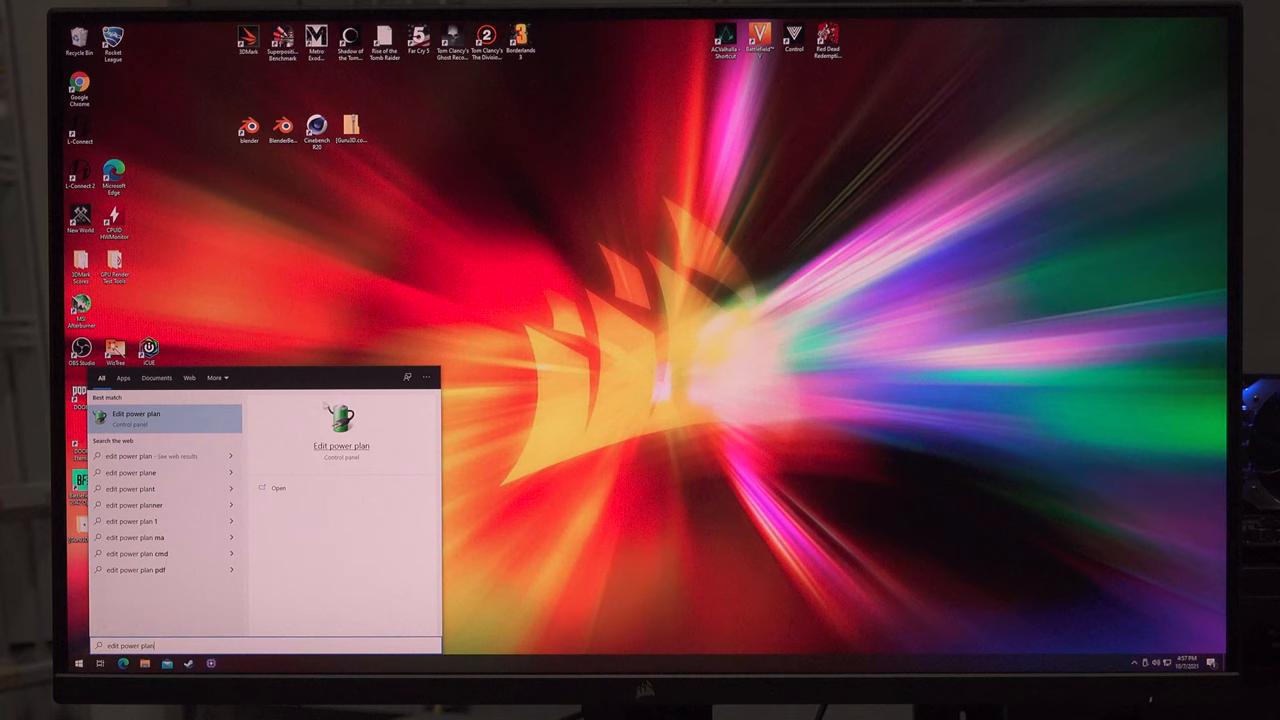
- Reach the power button and shutdown settings in Control Panel, with fast startup unchecked
click(140, 421)
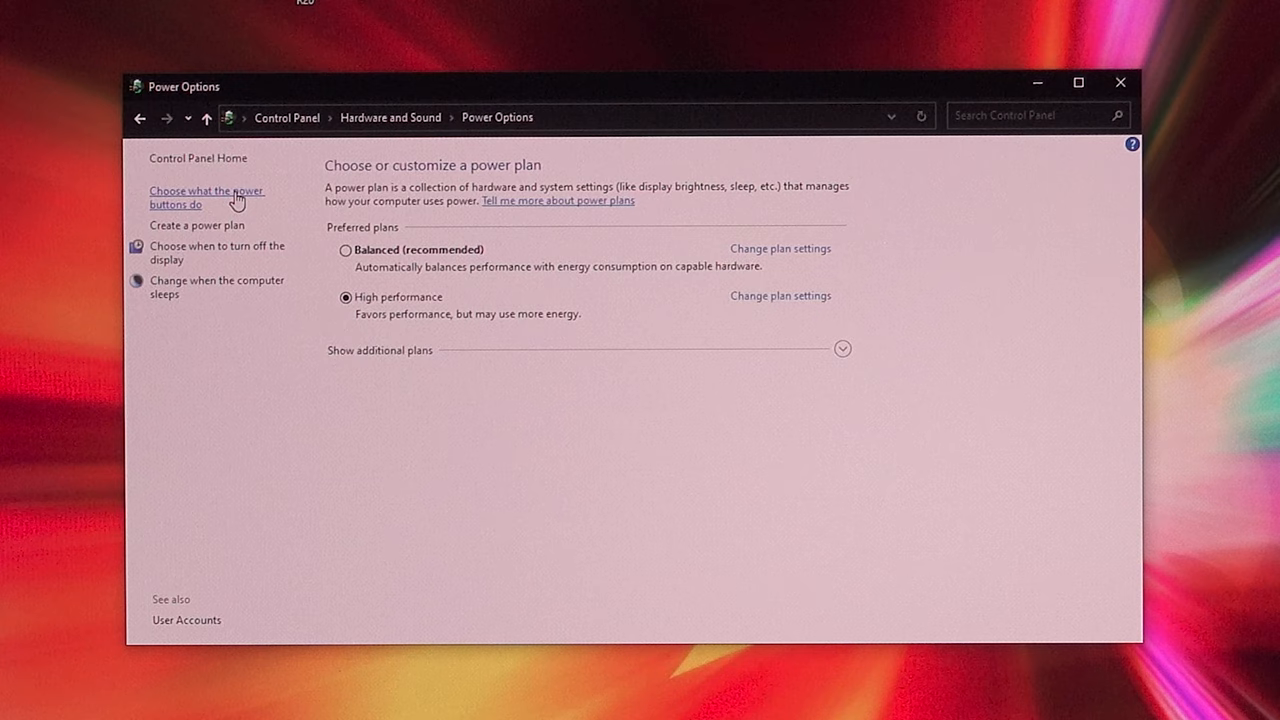
click(206, 197)
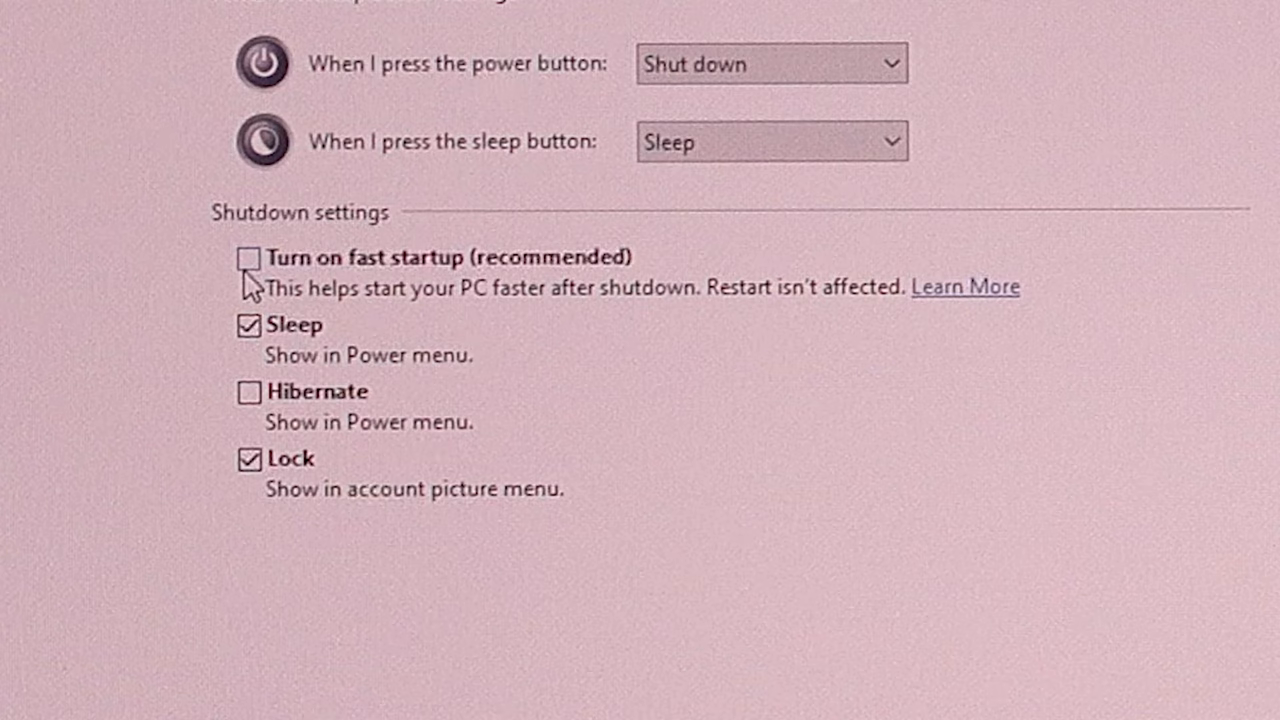